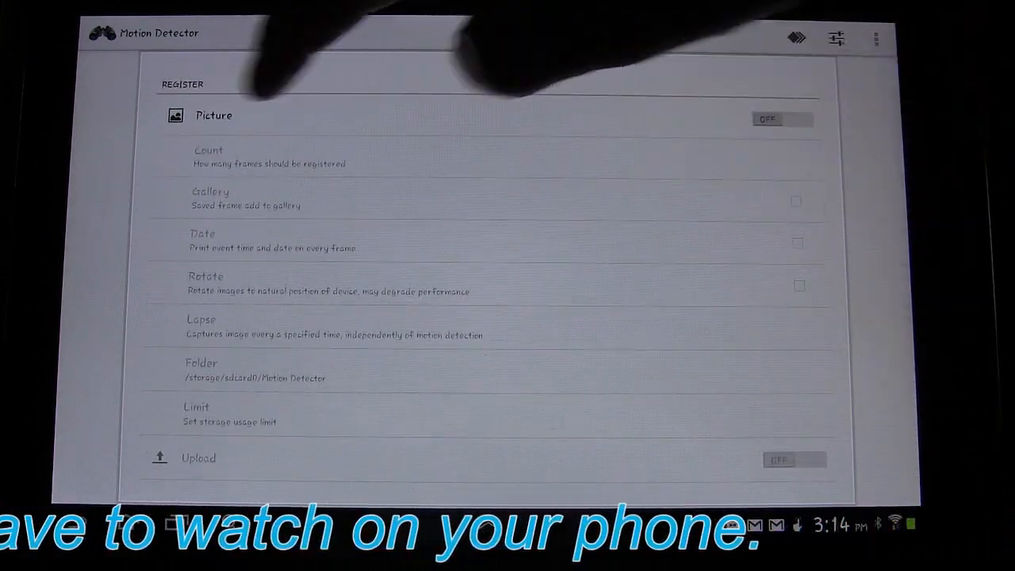
Toggle picture recording on, off and back on in the Register section
left_click(781, 119)
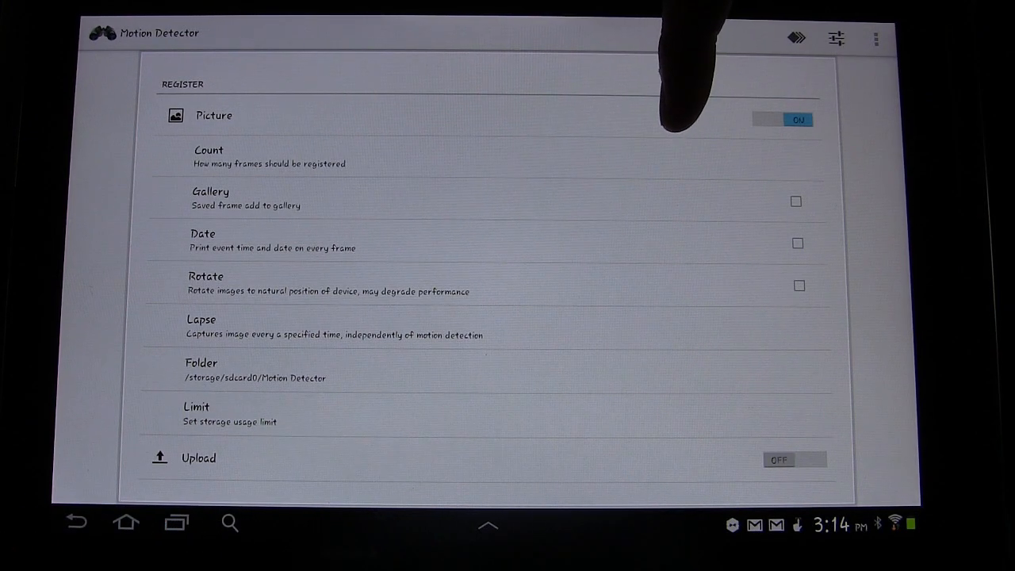
left_click(780, 119)
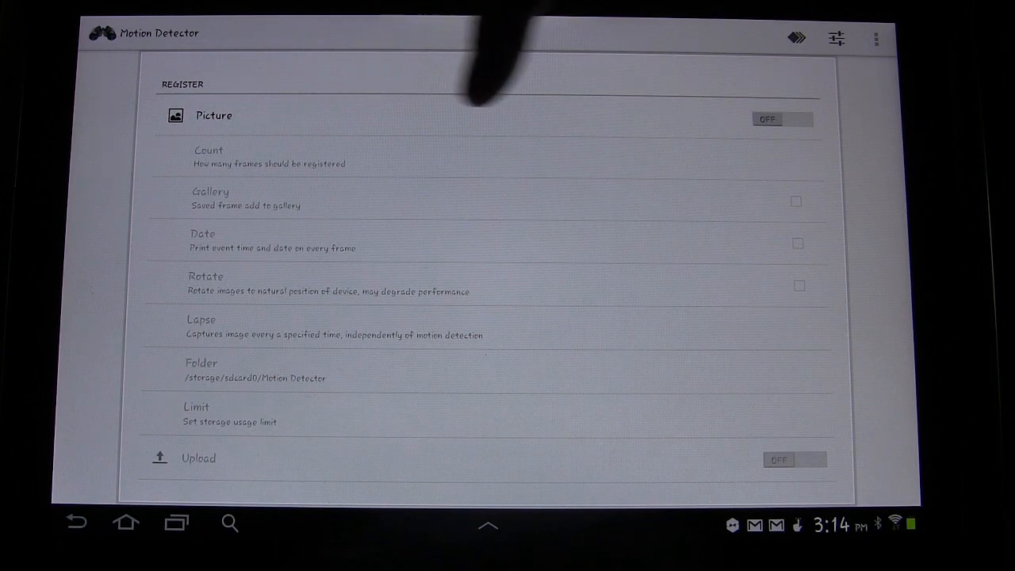
left_click(779, 119)
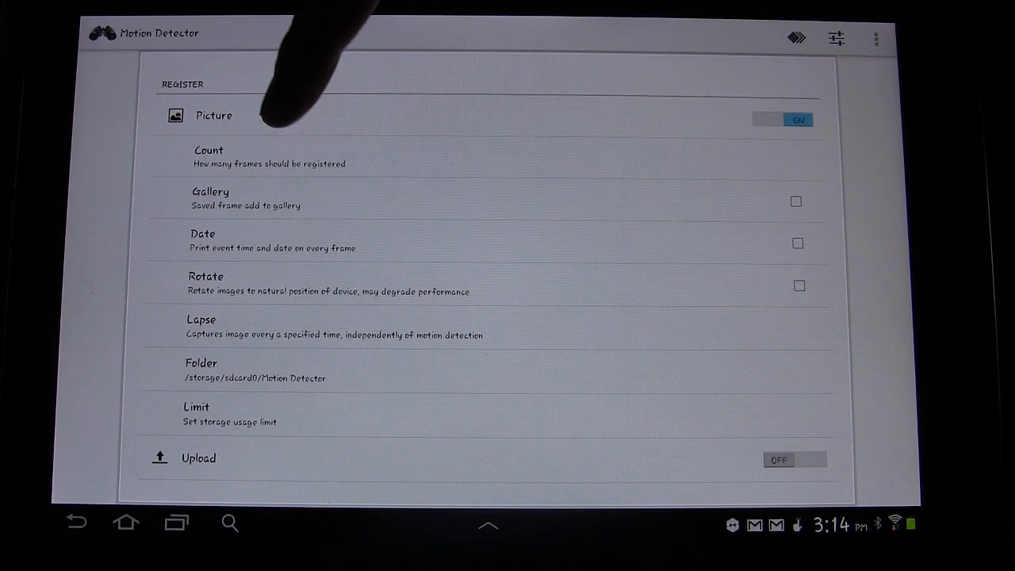
Review the picture options and the time-lapse interval choices without changing them
left_click(208, 157)
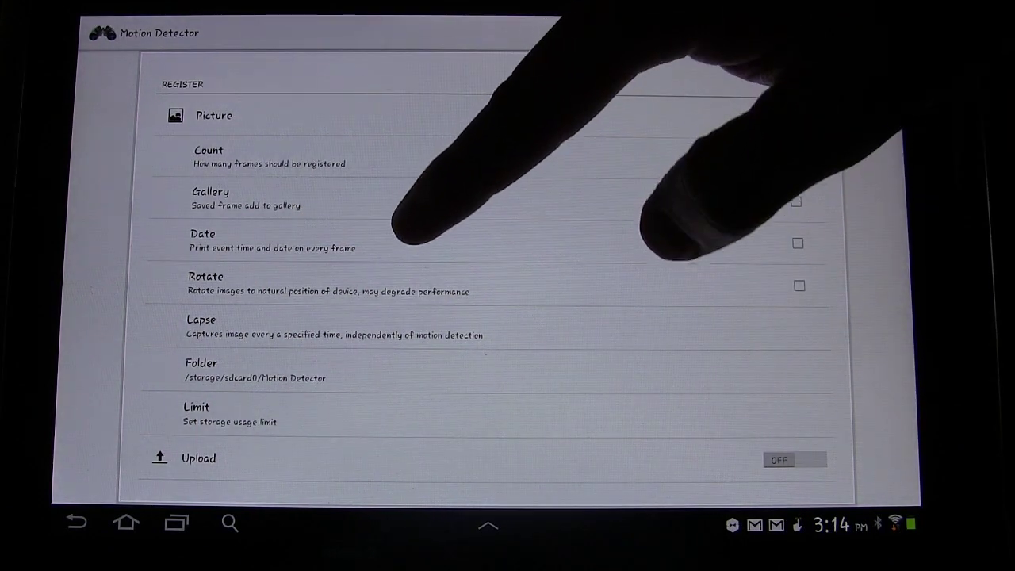
left_click(797, 242)
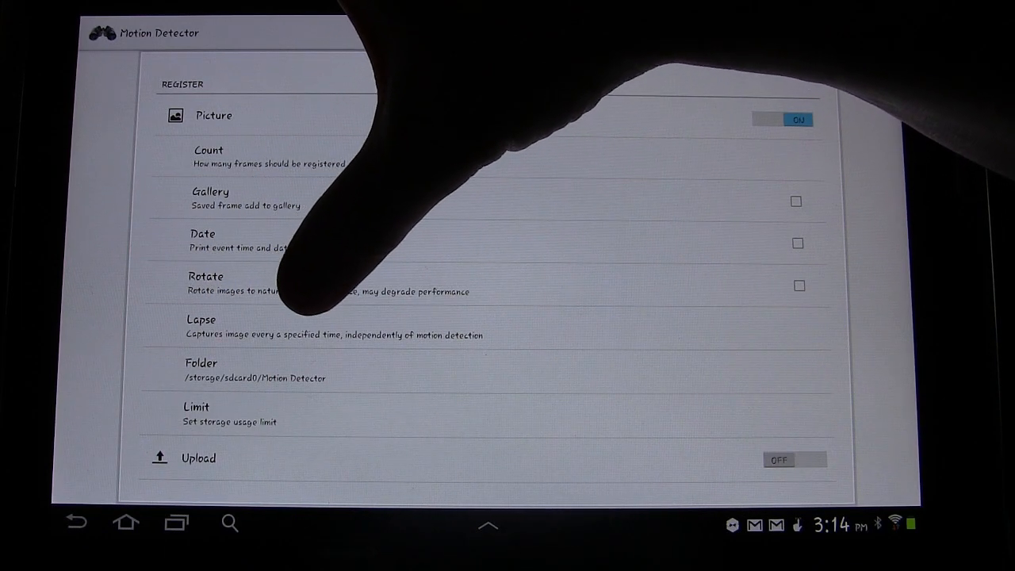
left_click(199, 325)
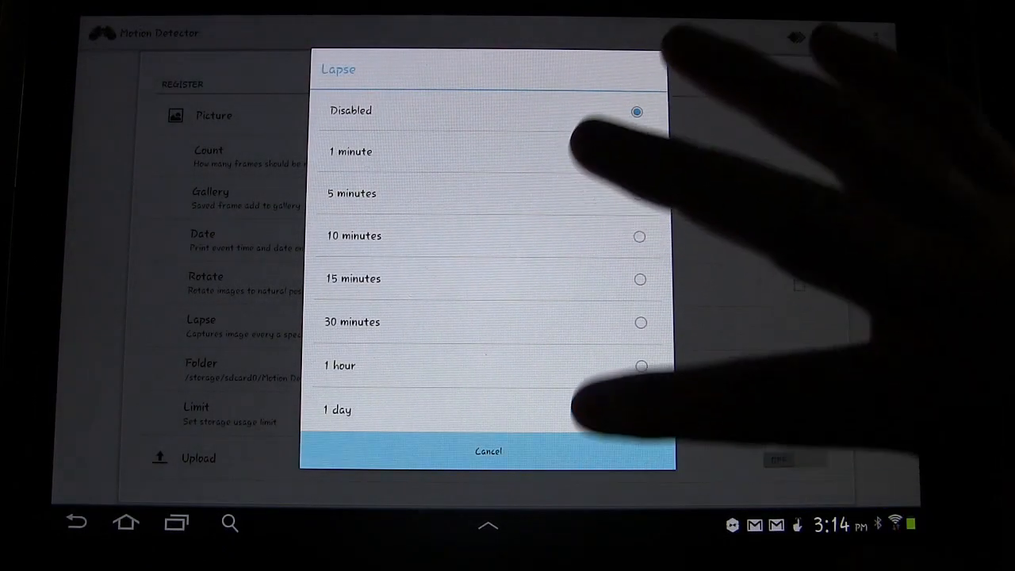
left_click(488, 451)
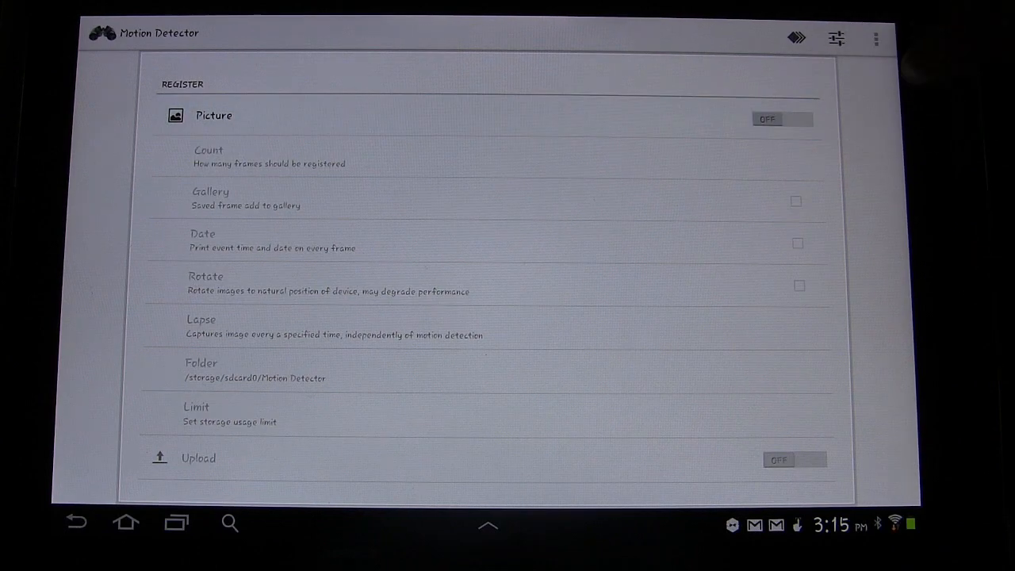
Scroll the settings down to reach the Signaling section and its Signal toggle
scroll("down", 3)
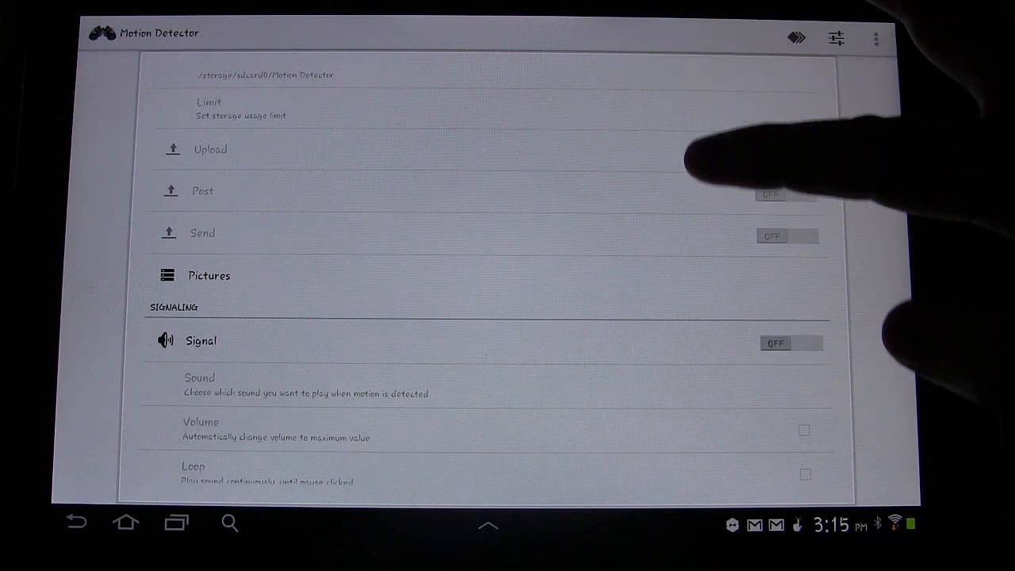
scroll("down", 3)
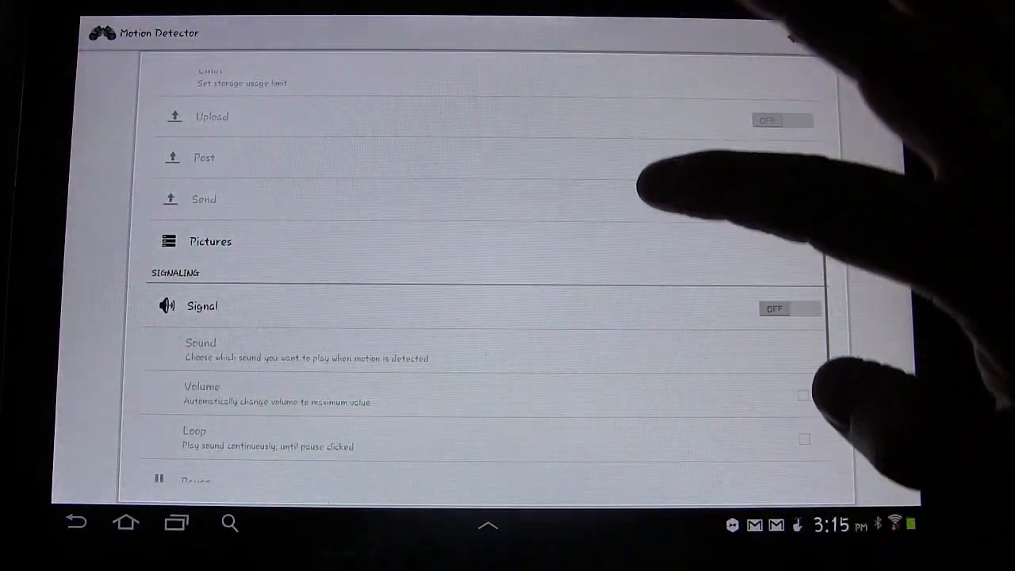
scroll("down", 3)
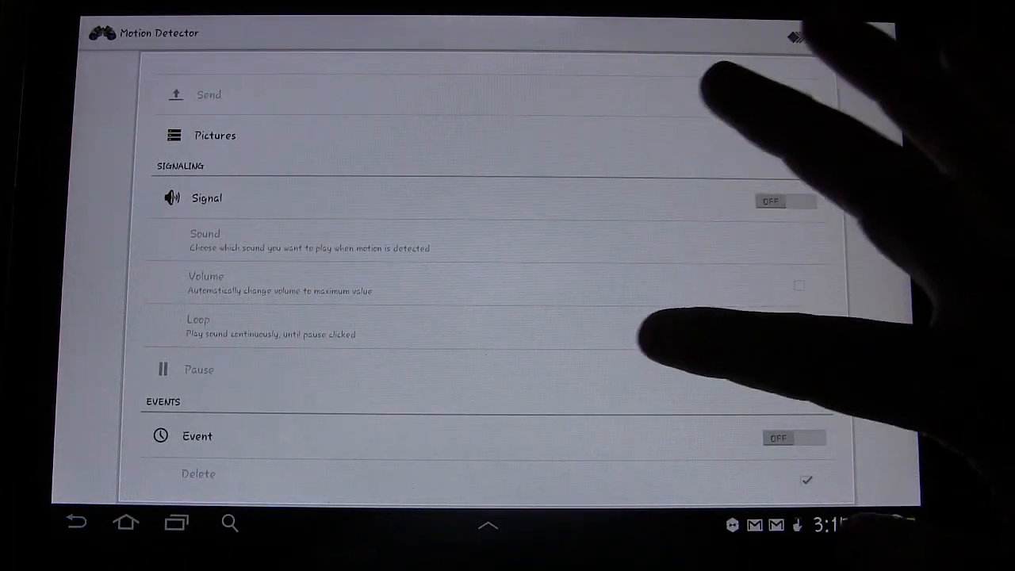
scroll("down", 3)
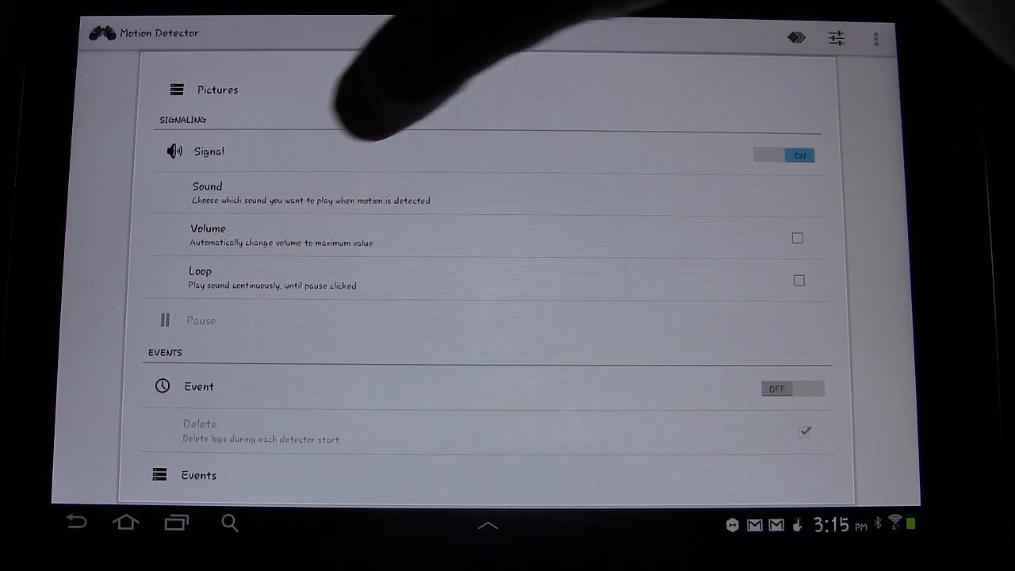
Turn the Signal sound alert off, then switch Event logging on and off again
left_click(784, 154)
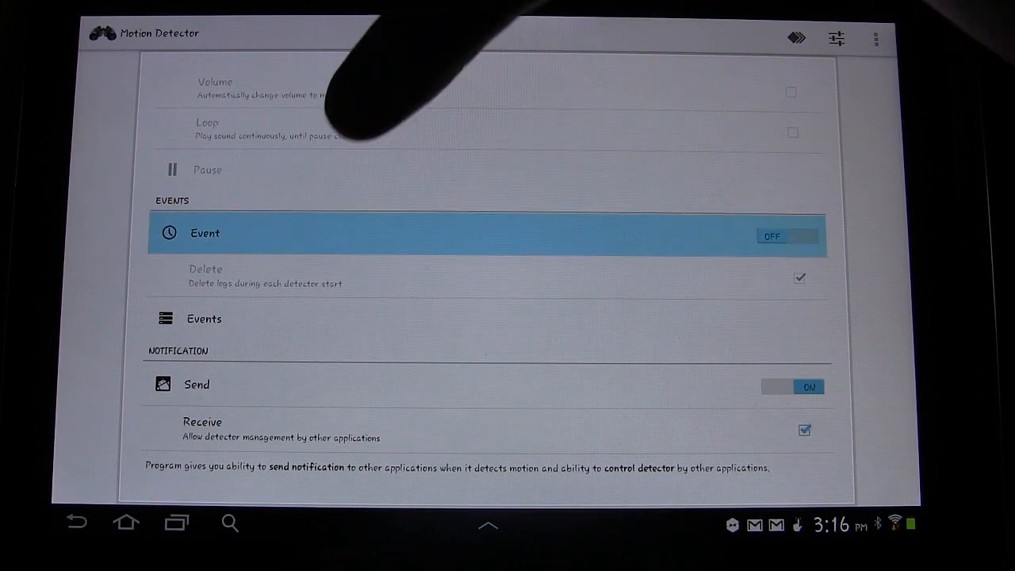
left_click(788, 235)
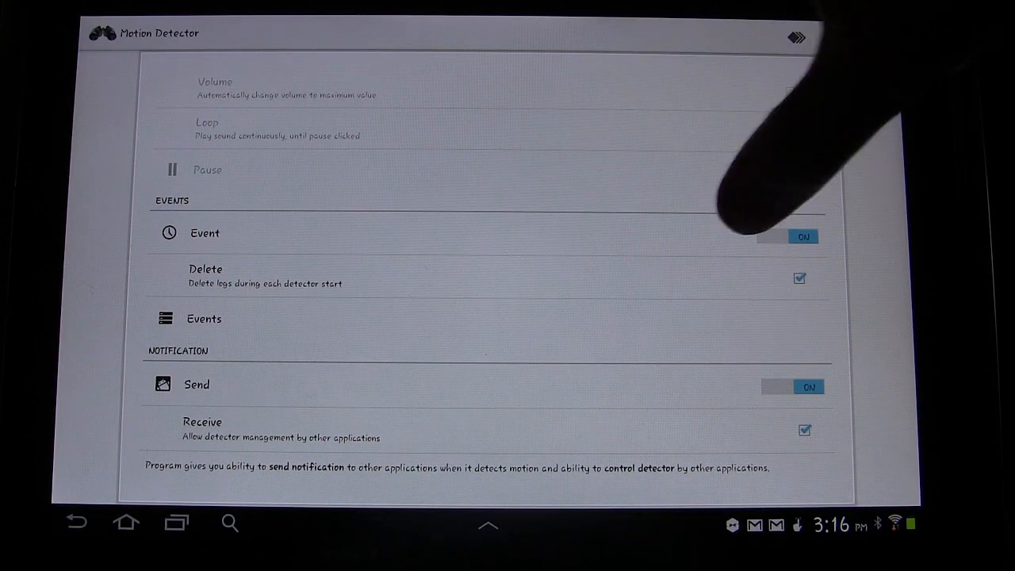
left_click(787, 236)
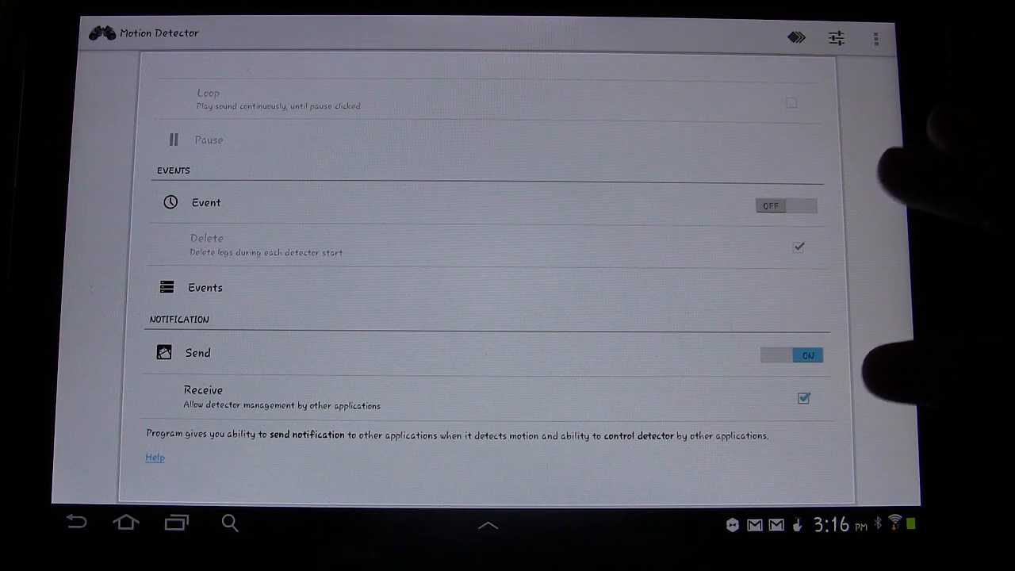
left_click(806, 355)
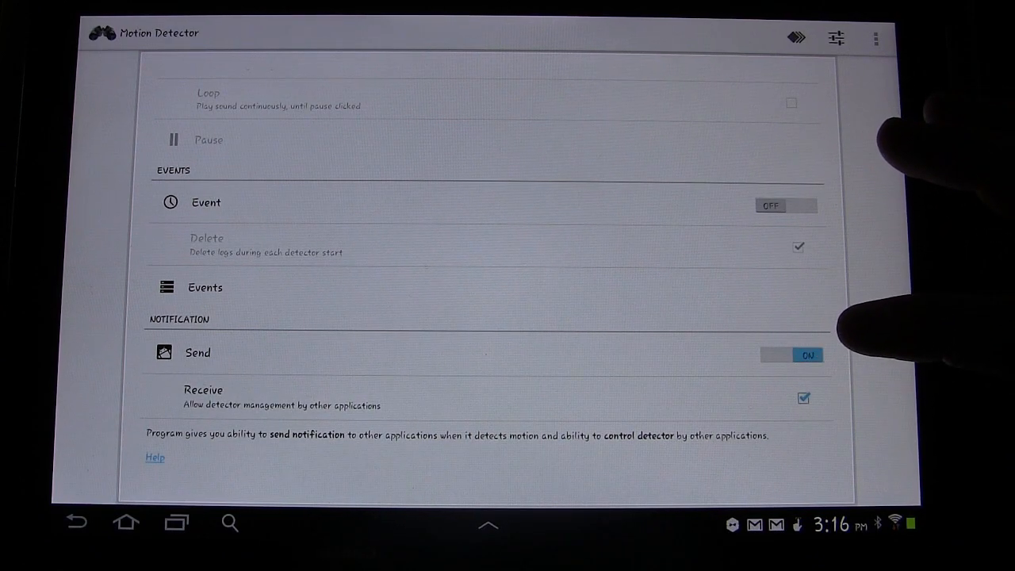
left_click(795, 355)
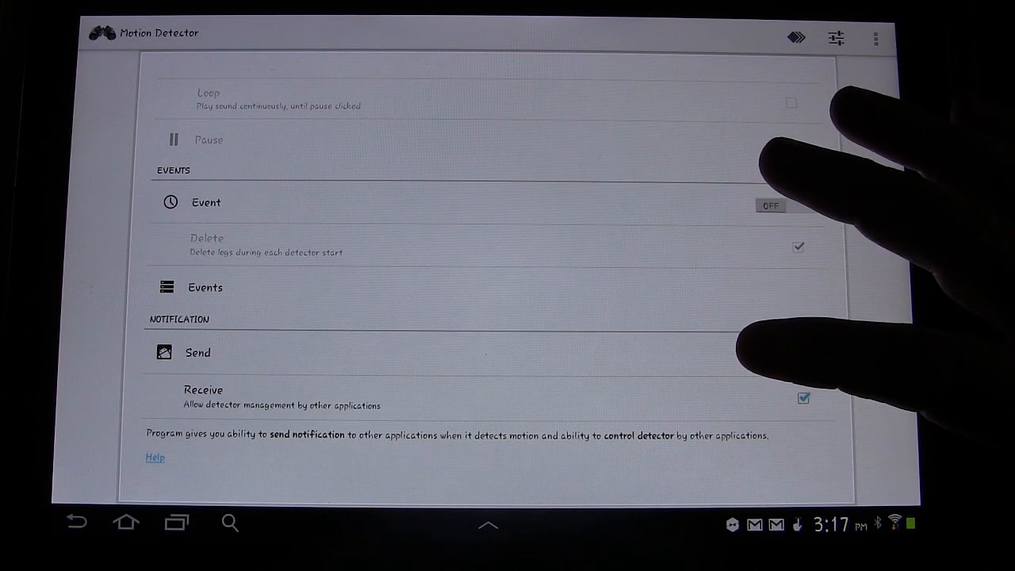
left_click(796, 355)
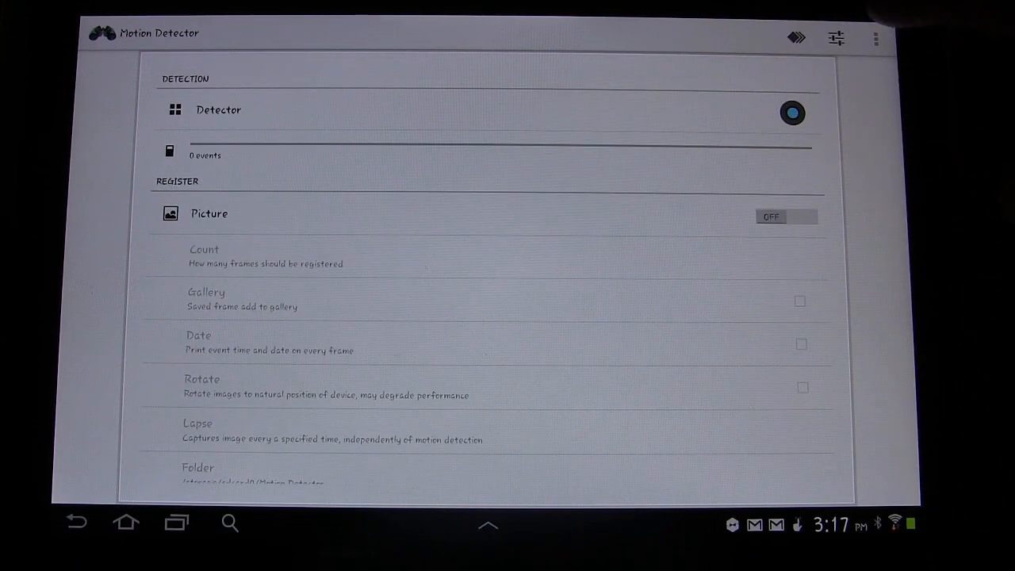
Enter the Detector settings page and review its scanning options
left_click(219, 110)
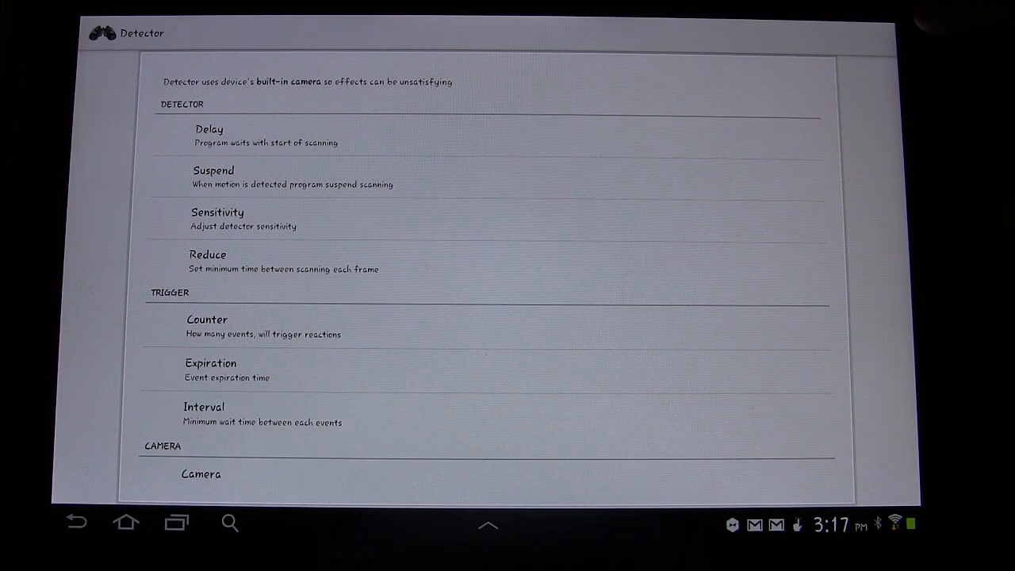
scroll("down", 3)
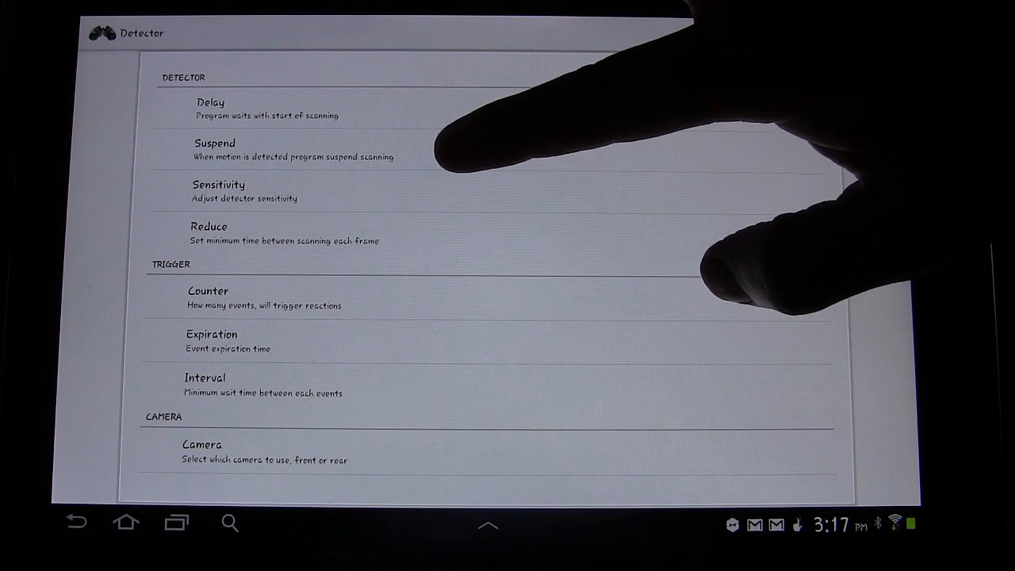
left_click(214, 149)
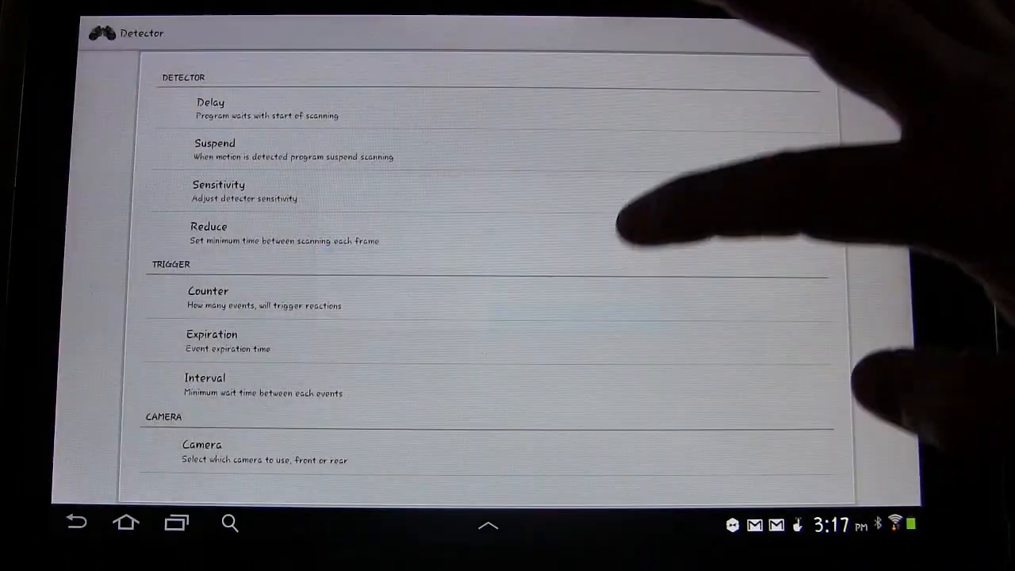
Check Sensitivity stays at High, close its dialog, and reach the Camera and Other sections
left_click(230, 191)
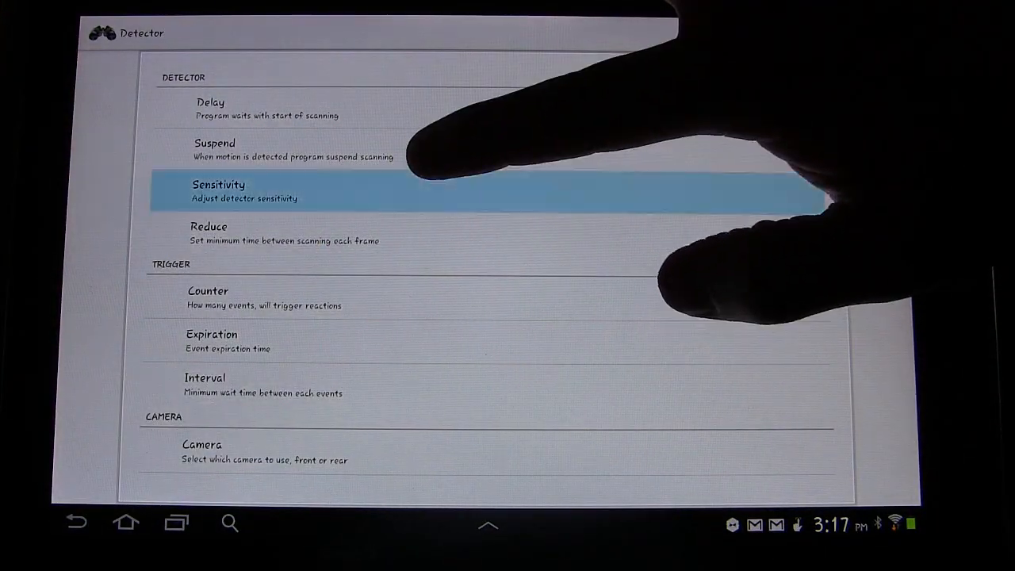
left_click(238, 190)
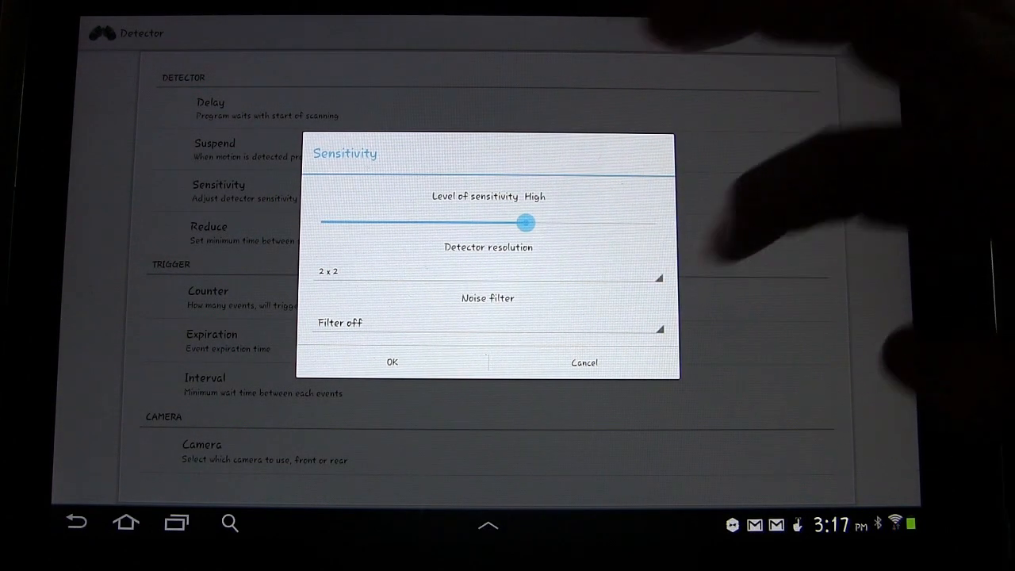
left_click(392, 362)
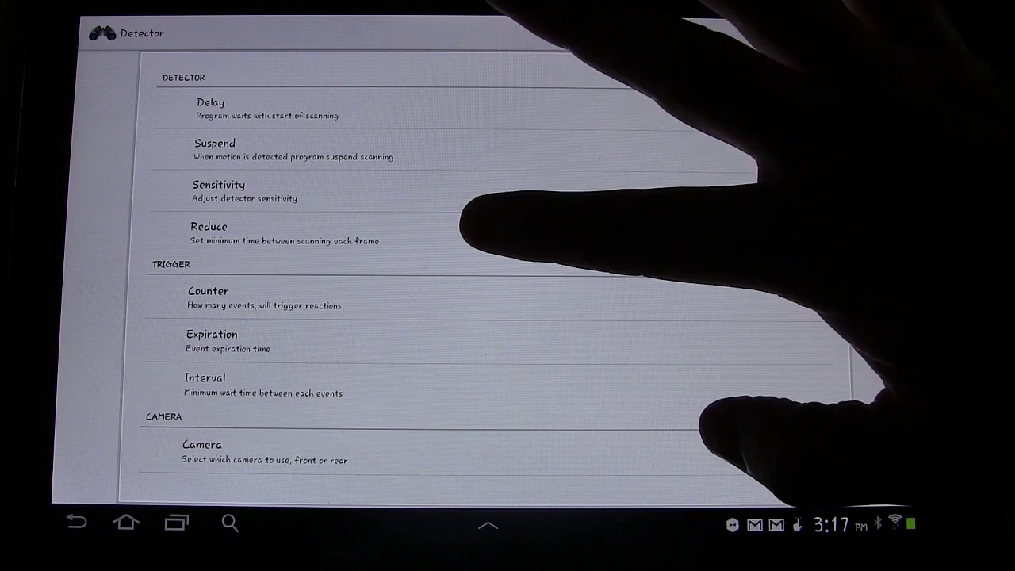
left_click(209, 233)
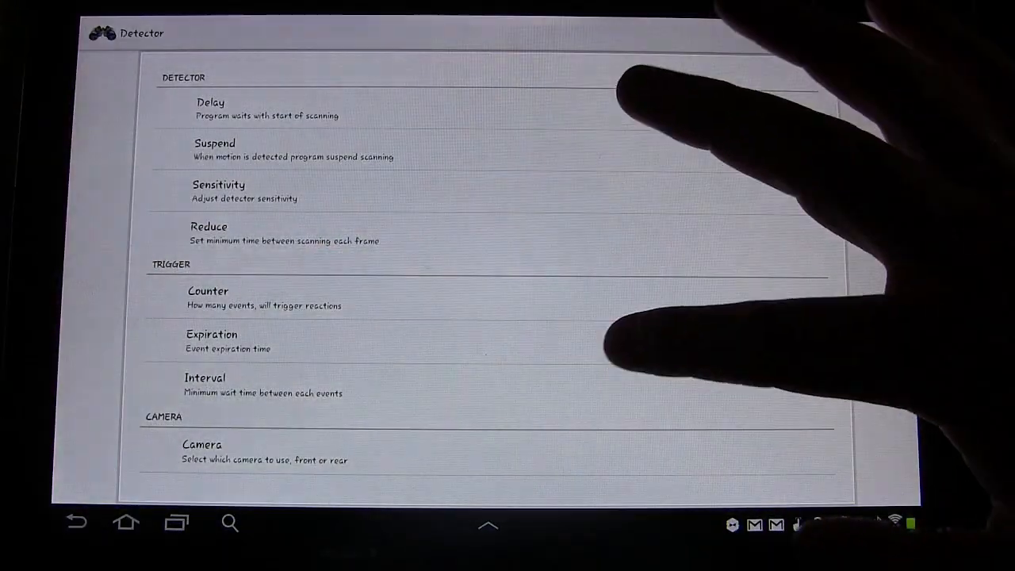
scroll("down", 3)
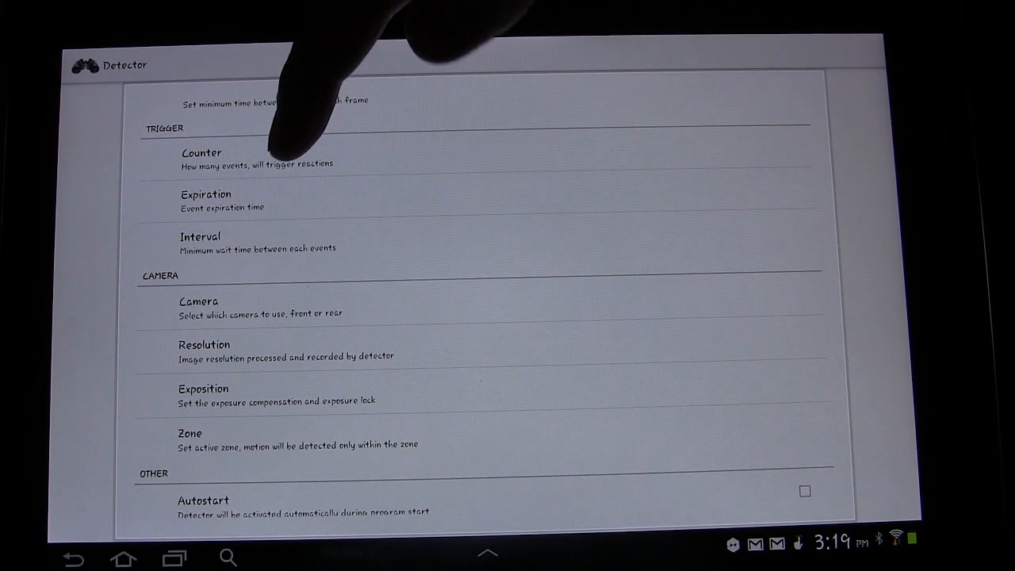
left_click(207, 200)
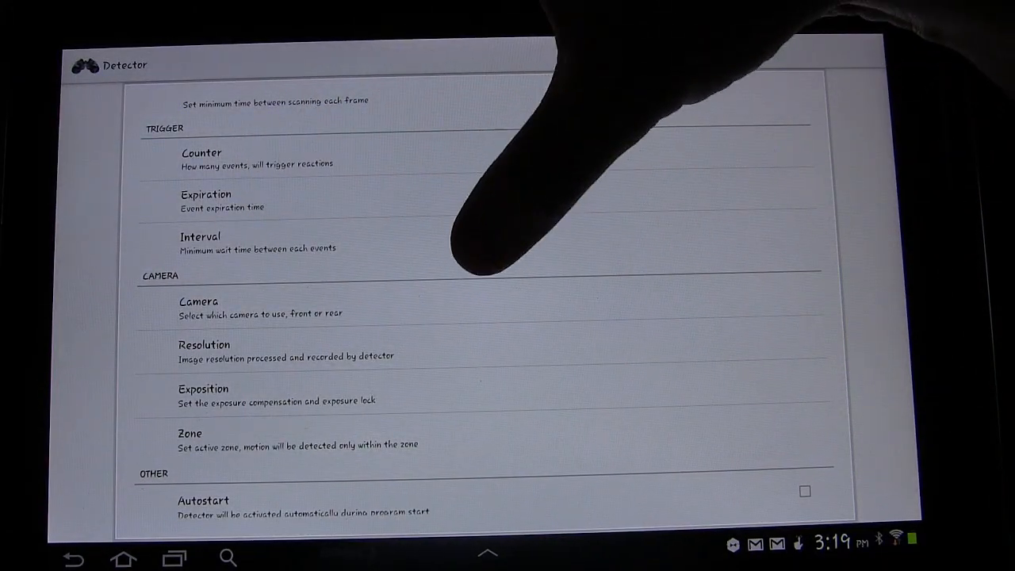
scroll("down", 3)
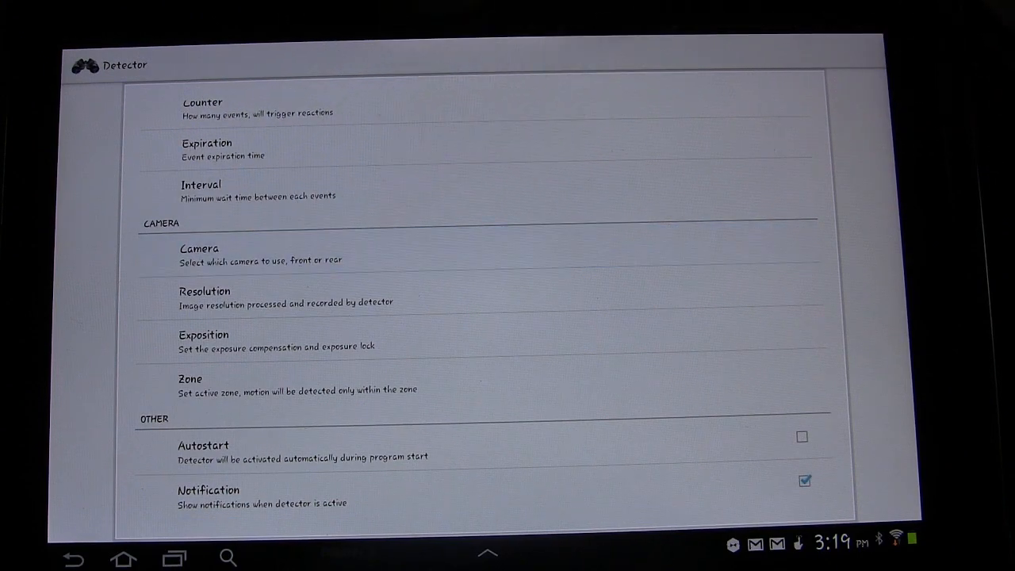
left_click(198, 254)
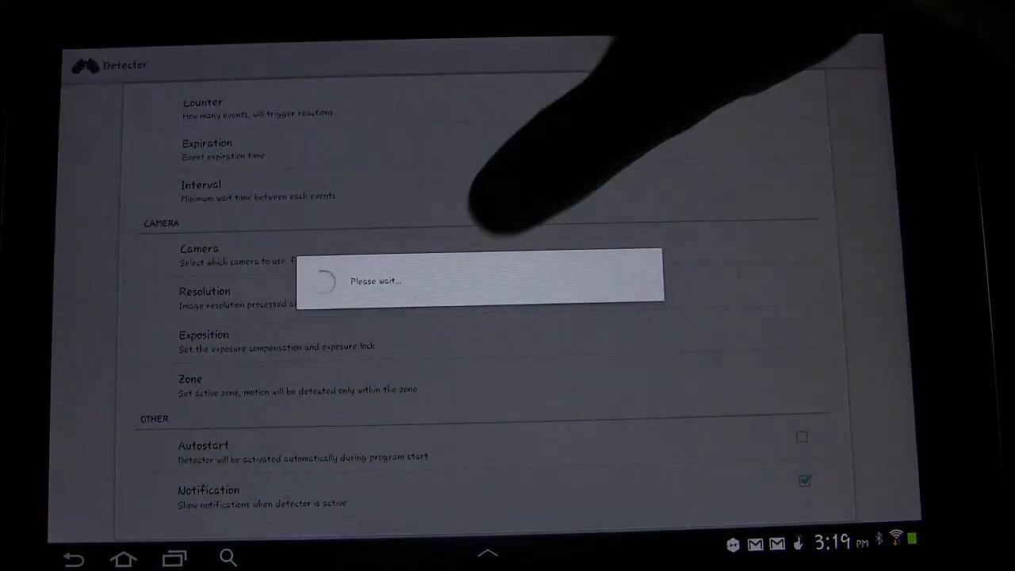
left_click(203, 298)
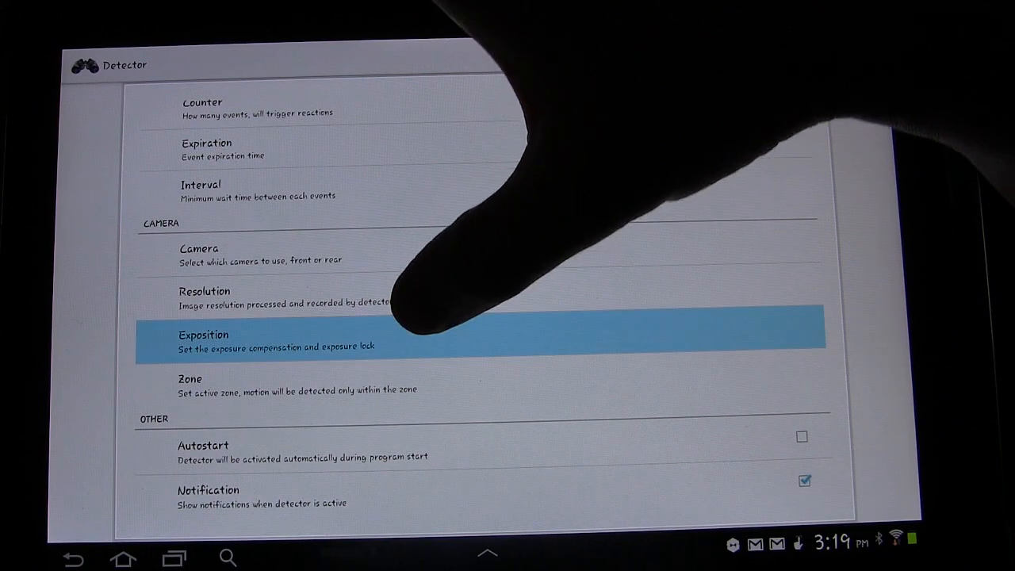
Review the Exposition exposure-compensation setting before returning to the main screen
left_click(254, 340)
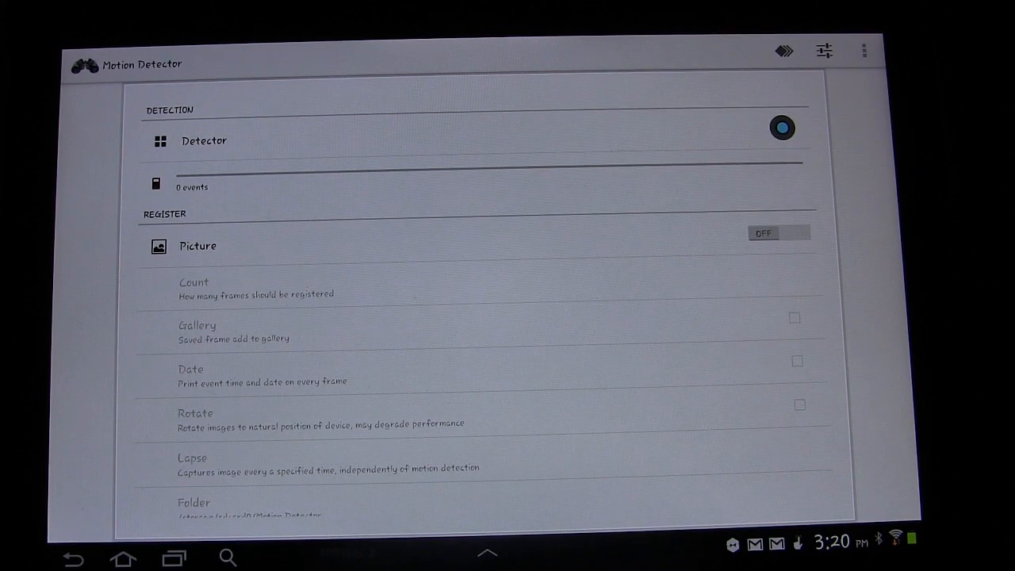
left_click(860, 49)
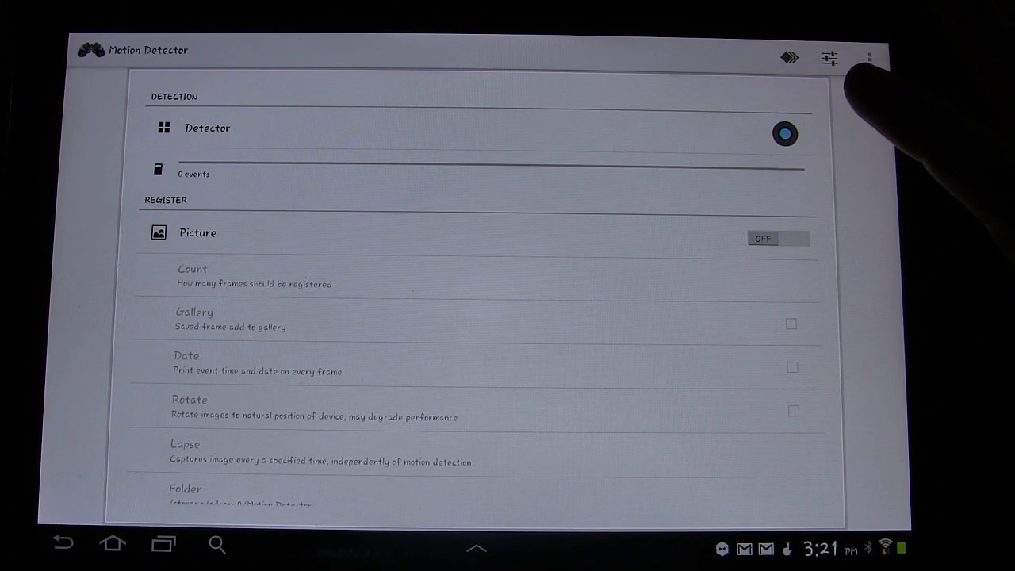
mouse_move(857, 79)
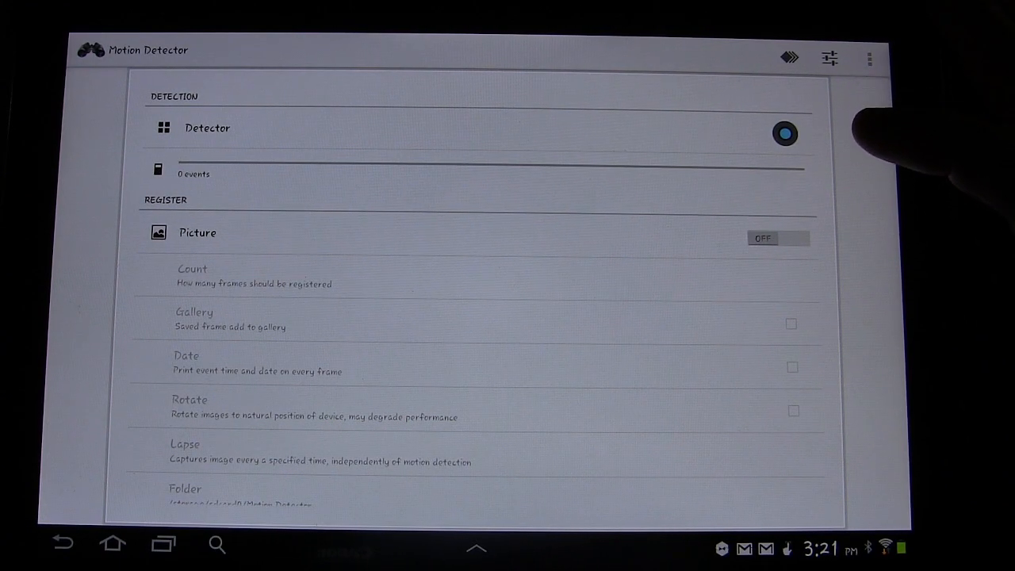
mouse_move(864, 143)
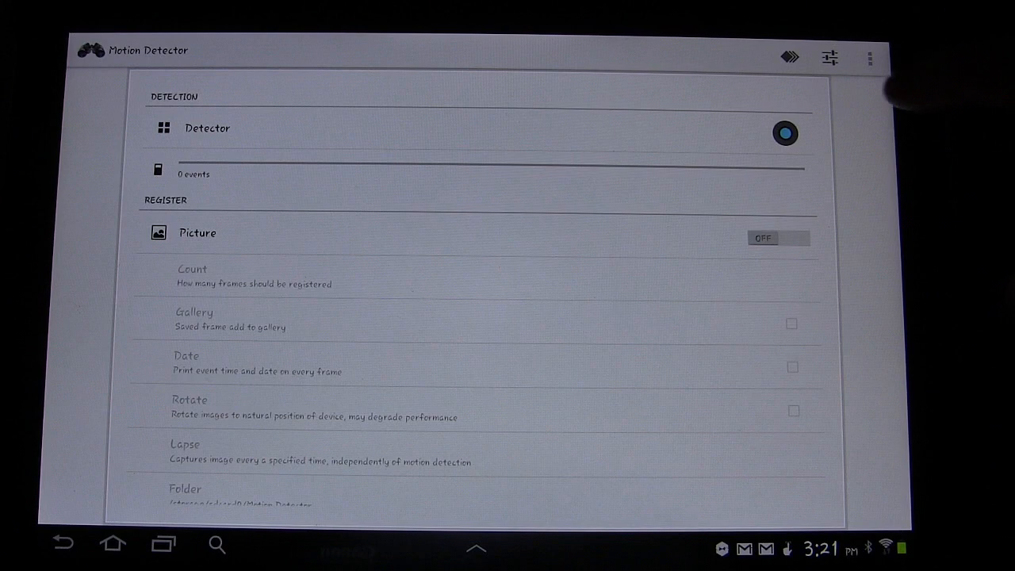
left_click(783, 133)
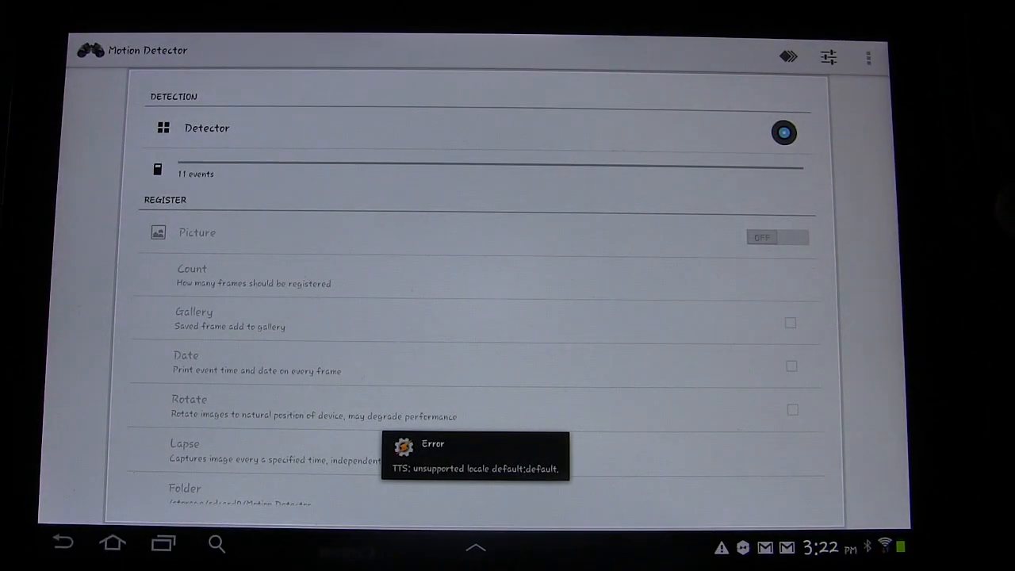
Pull down the notification panel confirming Motion Detector is active with 12 events
left_click(827, 548)
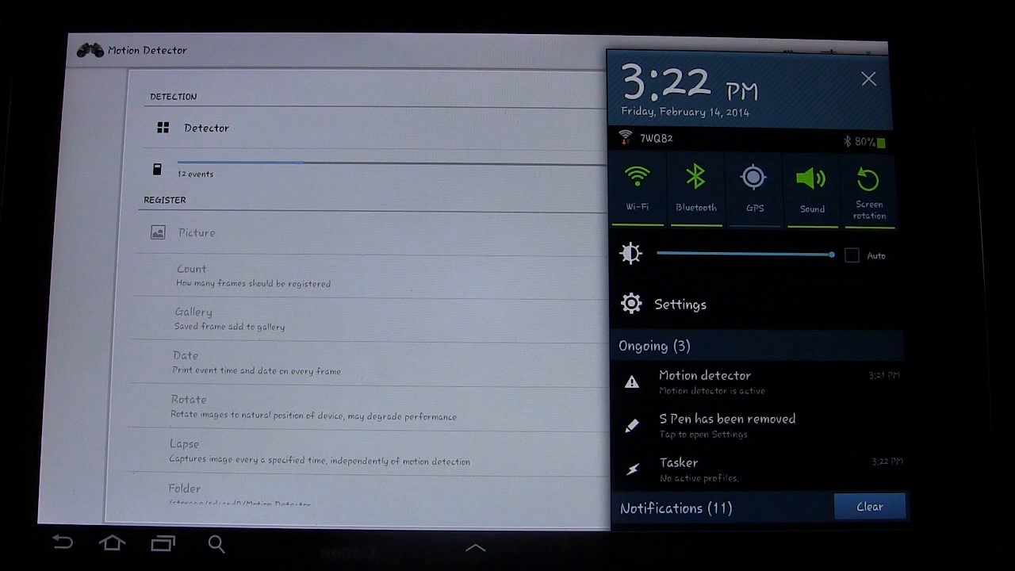
Swipe the notification panel closed so the tablet's home screen shows
left_click_drag(832, 254, 669, 254)
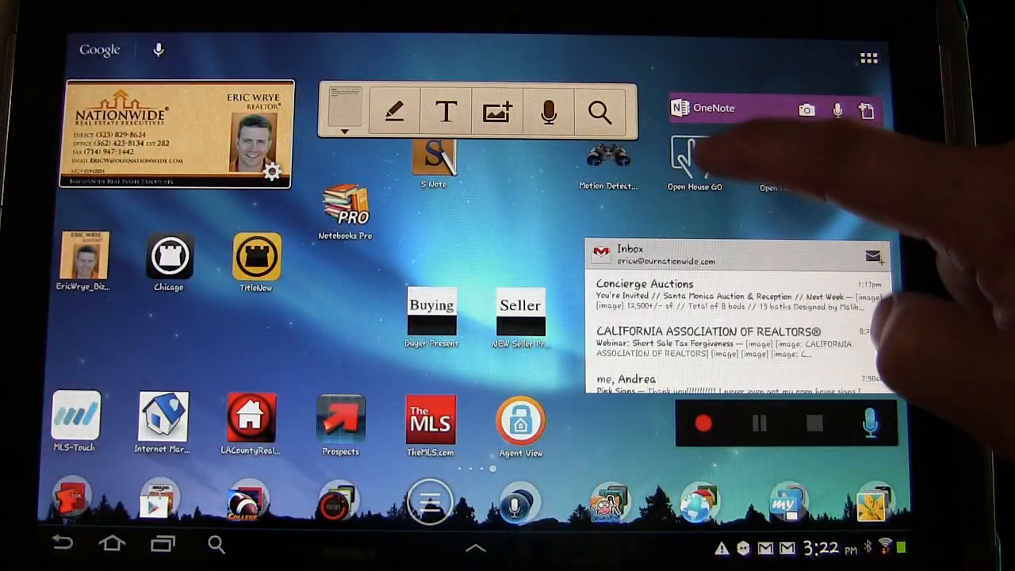
Launch the Open House GO shortcut, view the sign-in welcome scene, and exit to Tasker's Tasks tab
left_click(692, 152)
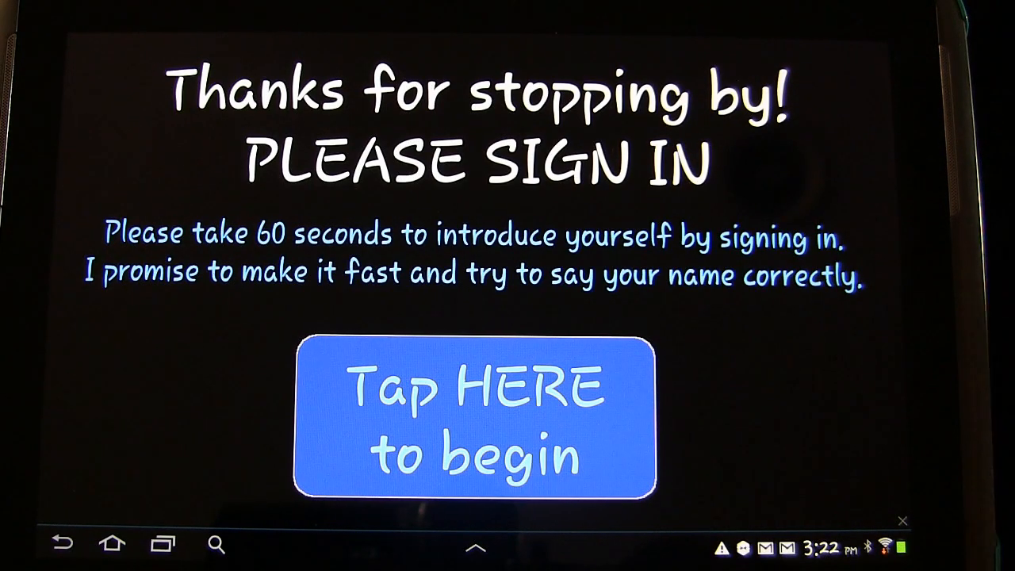
left_click(469, 423)
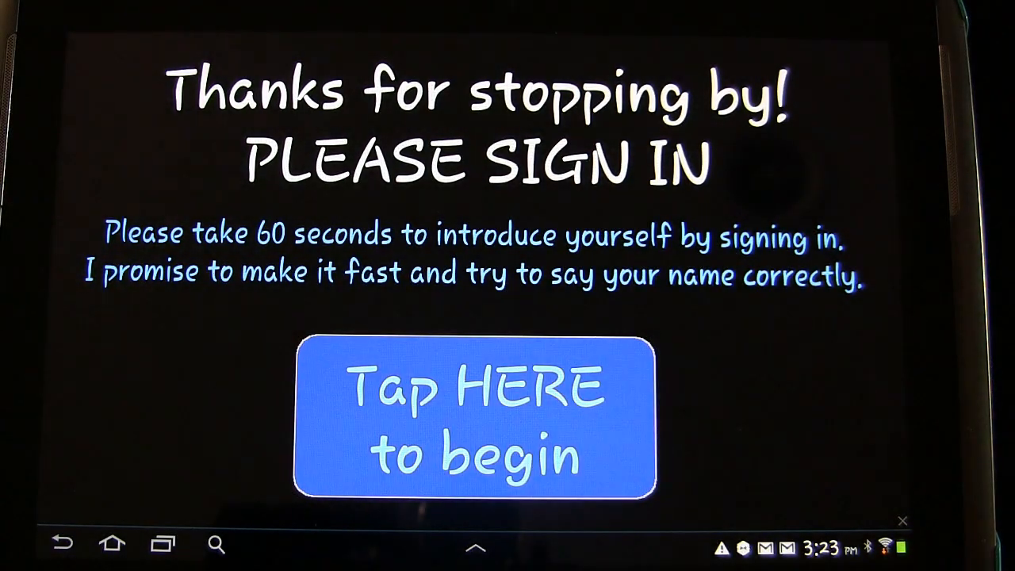
left_click(473, 428)
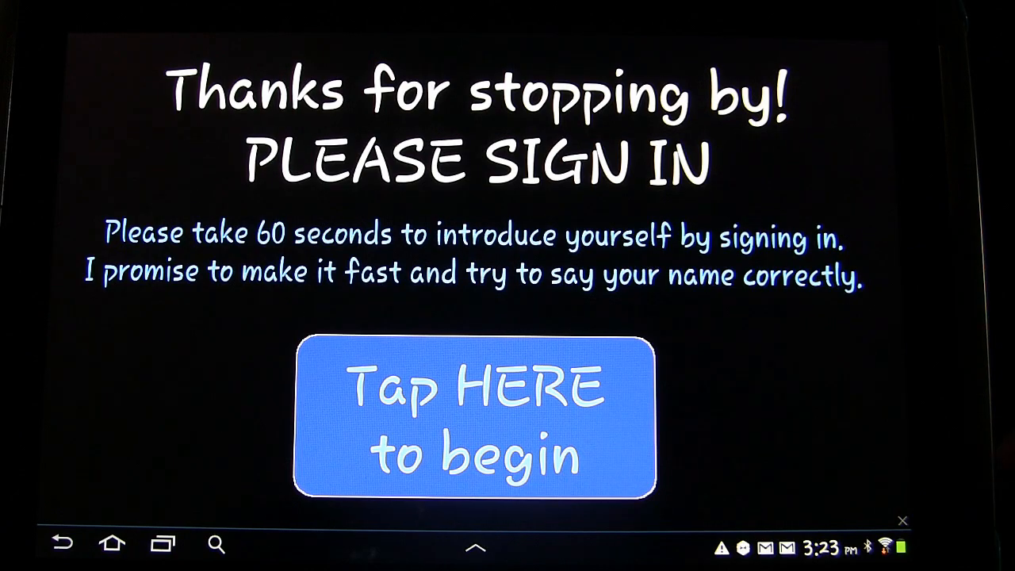
left_click(471, 424)
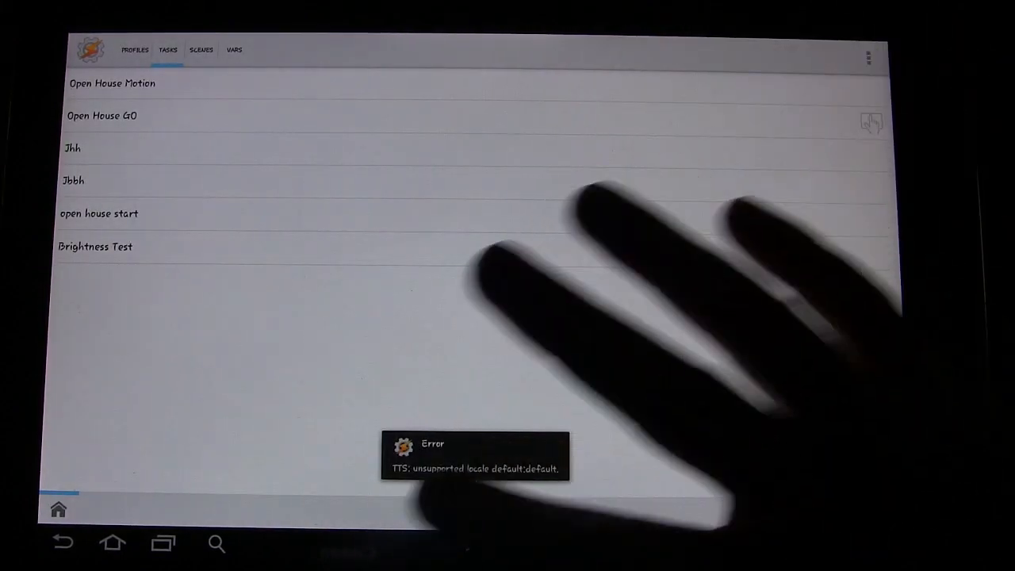
View the Open House Motion task's six actions, then return to Motion Detector at 376 events
left_click(111, 83)
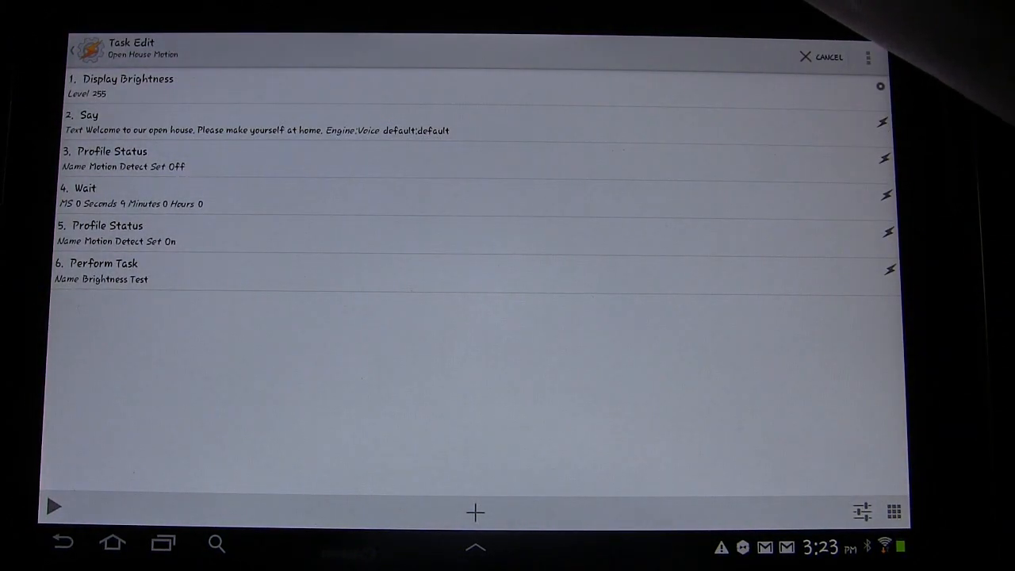
left_click(822, 57)
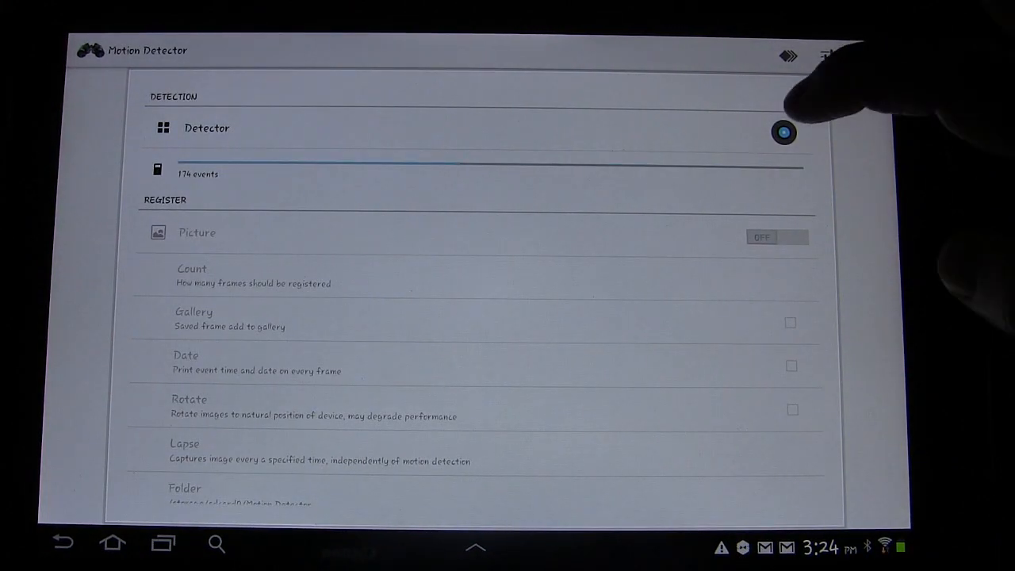
Switch the Detector off, confirmed by the 'Motion detector disabled' notice at 376 events
left_click(784, 134)
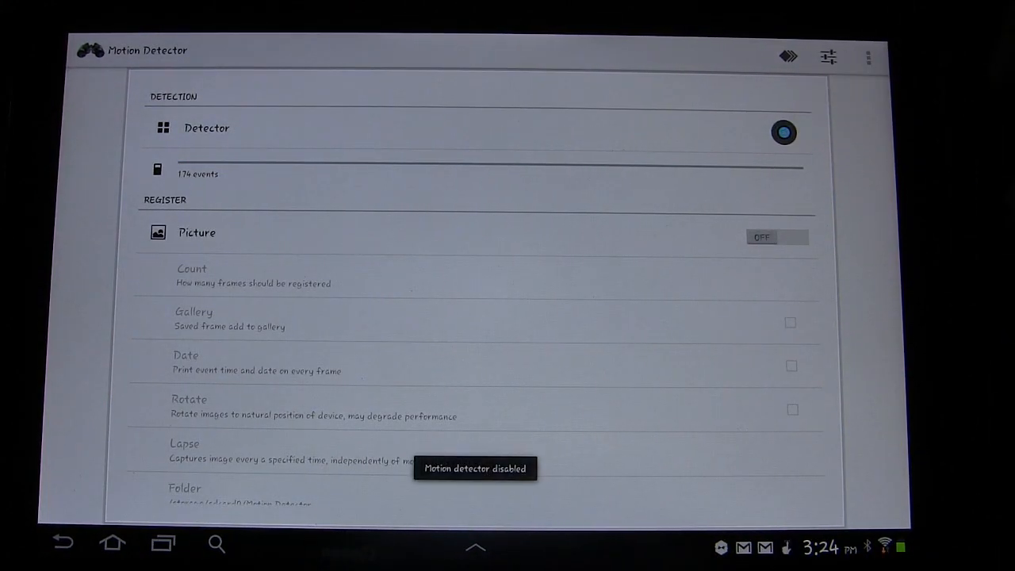